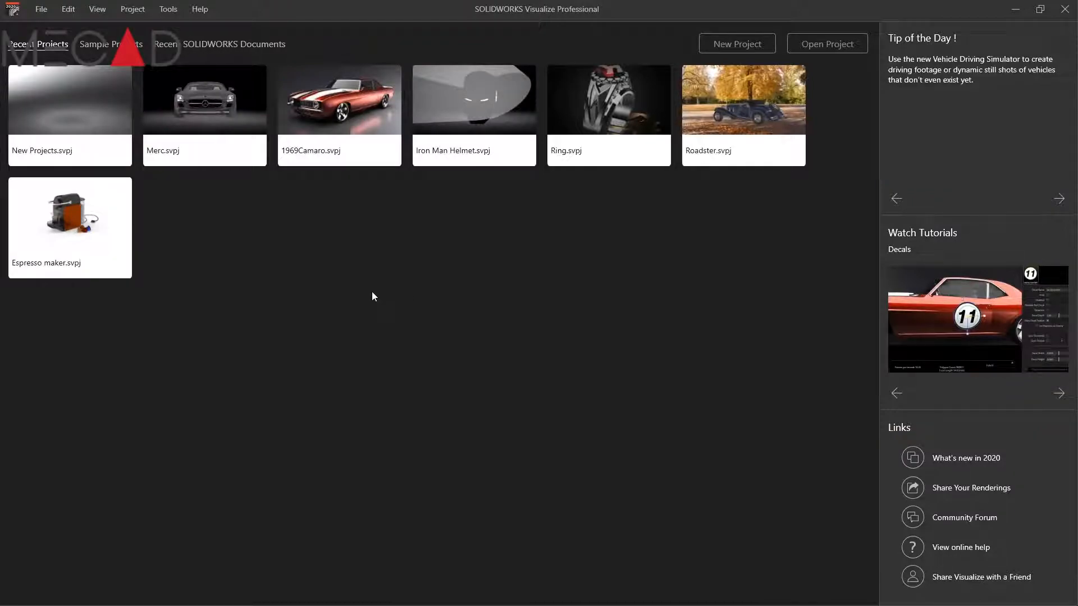
# - Open New Projects.svpj from Recent Projects and bring up the File menu
pyautogui.doubleClick(70, 100)
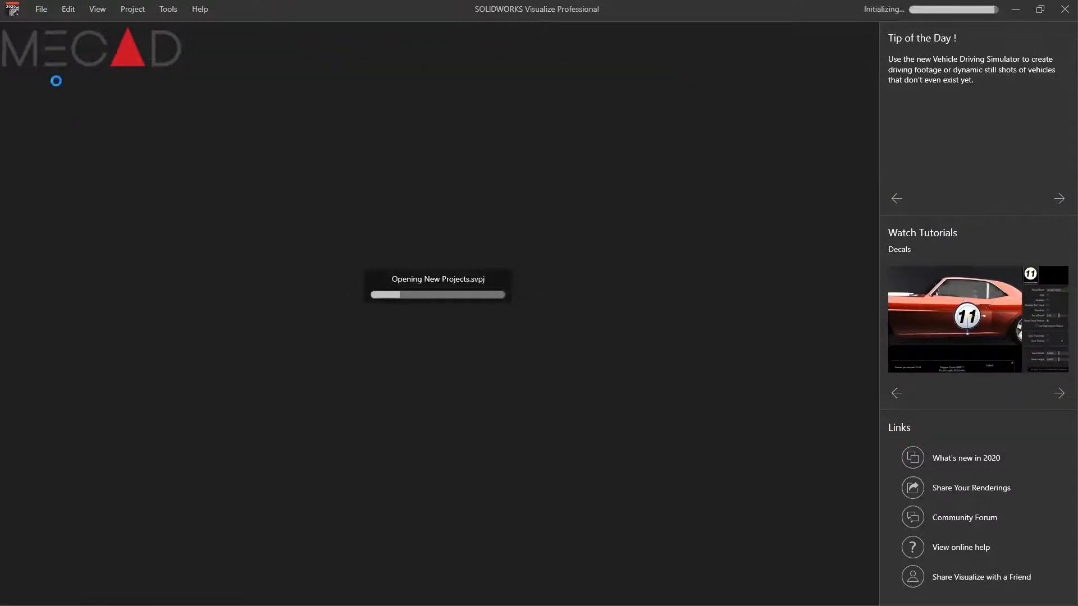
pyautogui.click(41, 9)
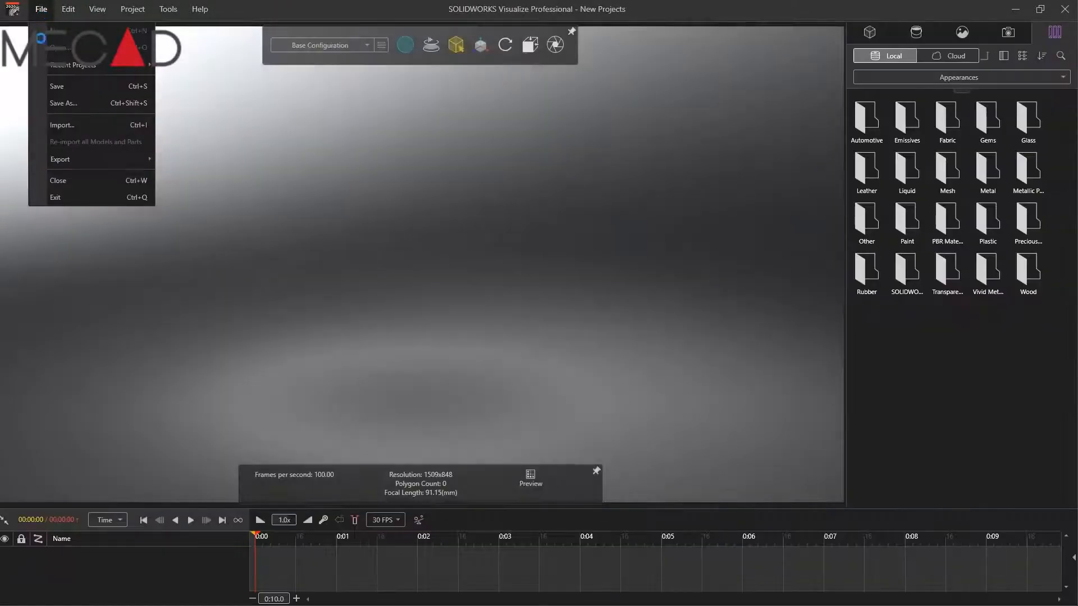
# - Import the Final Assembly model from the Redutor folder into the scene
pyautogui.click(62, 125)
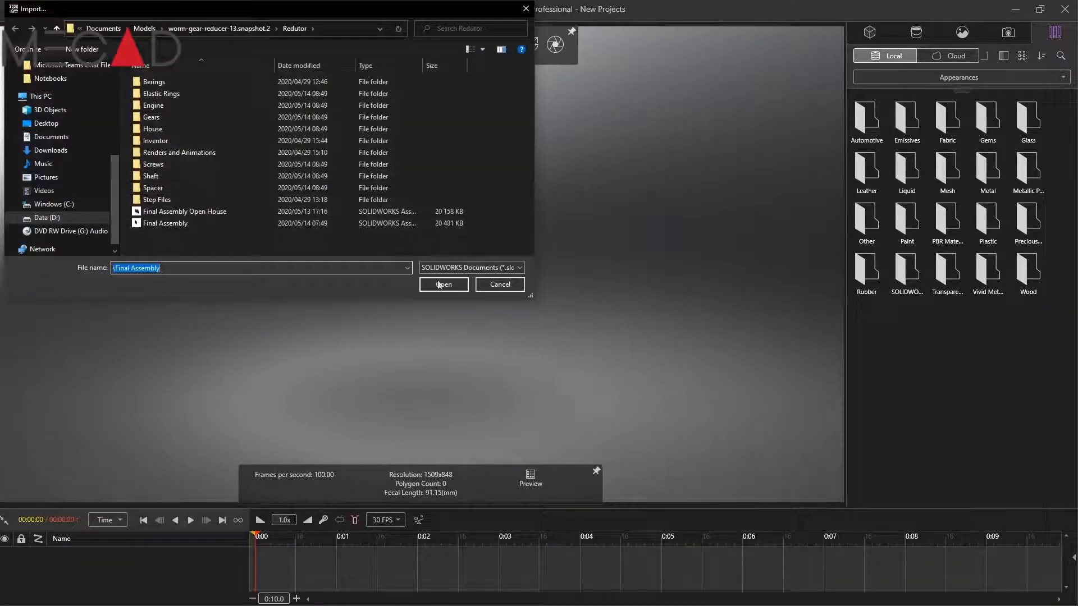
pyautogui.click(443, 285)
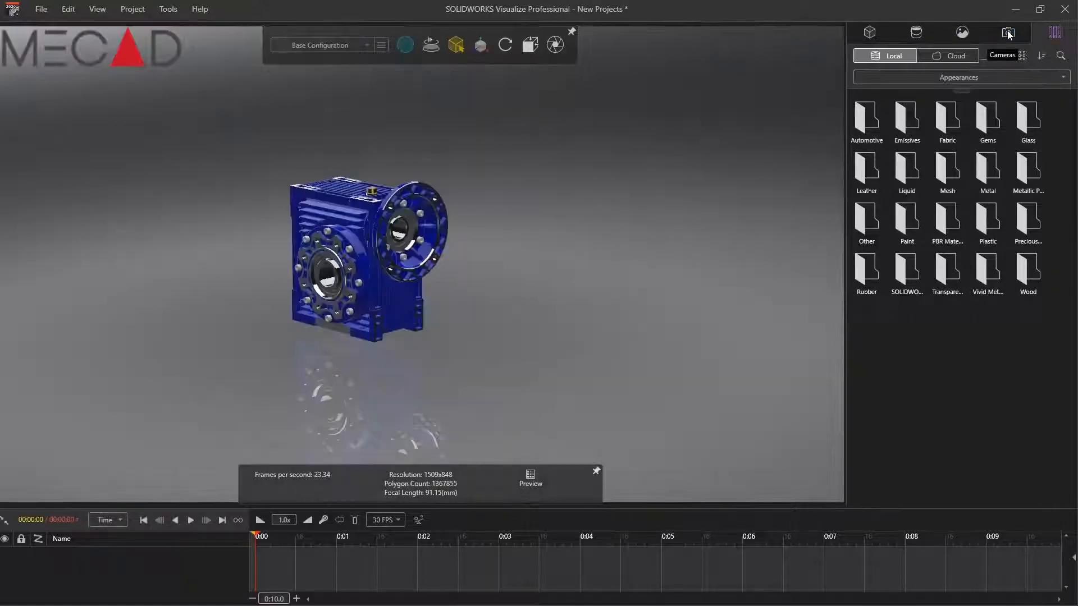
# - Raise the camera Perspective to about 40 (focal length ~68 mm) so the reducer fills the viewport
pyautogui.click(1008, 32)
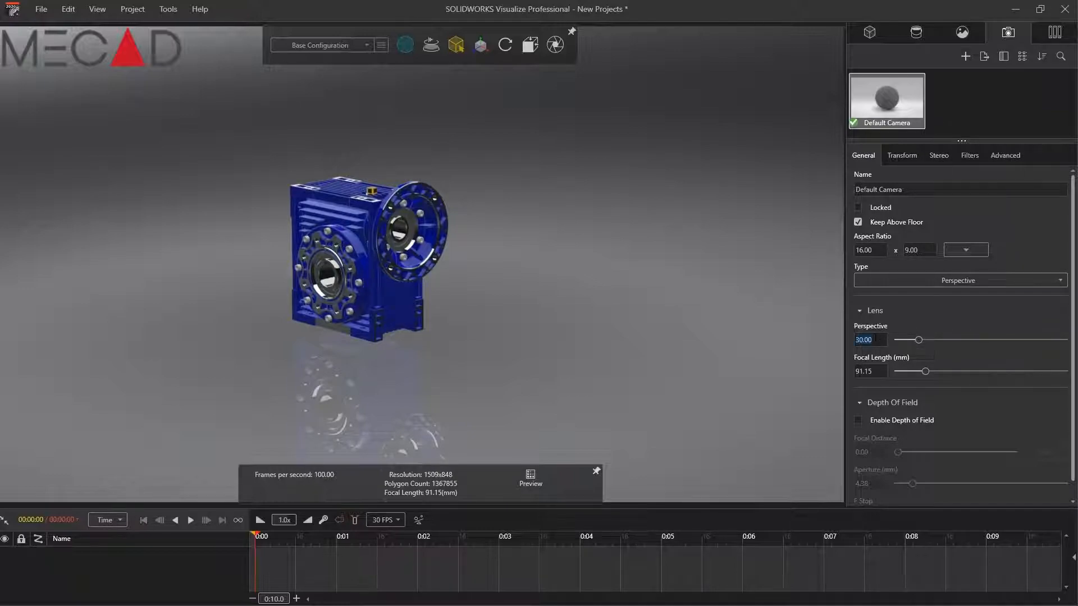
pyautogui.moveTo(913, 339); pyautogui.dragTo(926, 339)
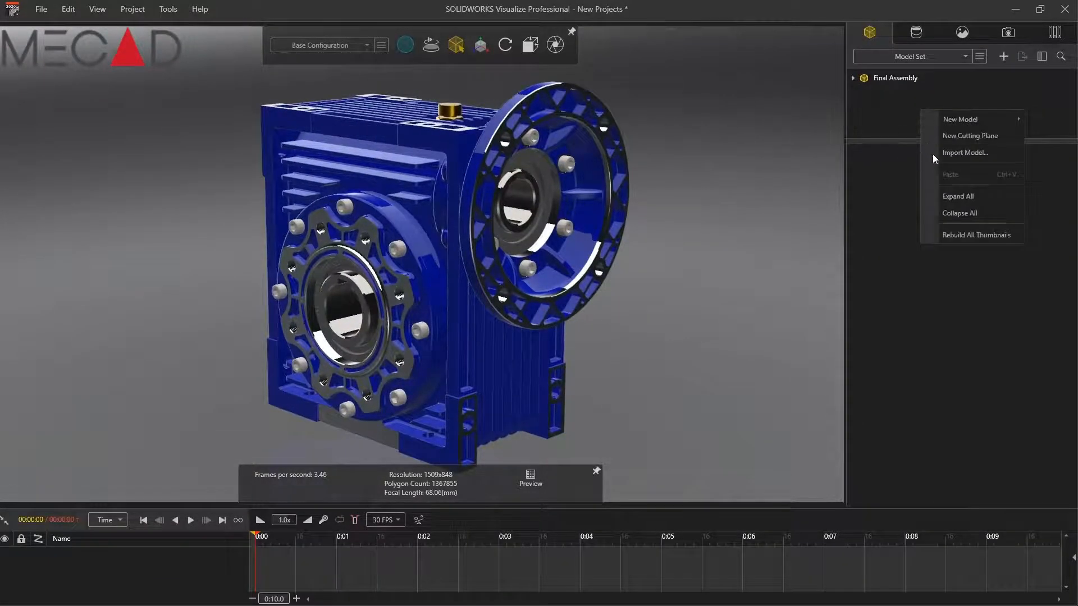
# - Add a new cutting plane through the reducer and create a Cut Plane Animation track for it
pyautogui.click(970, 135)
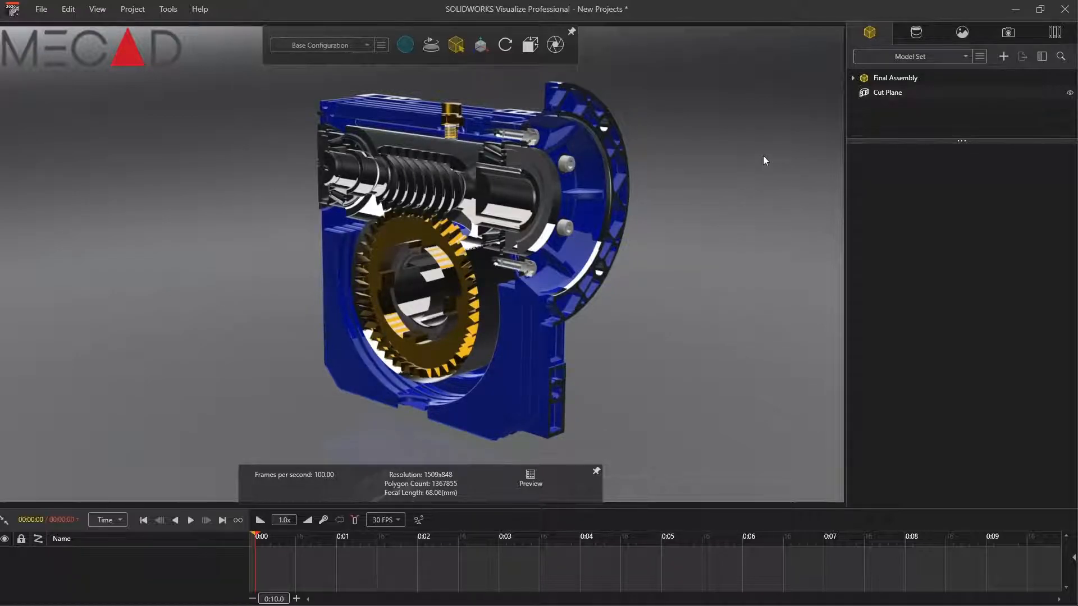
pyautogui.rightClick(887, 92)
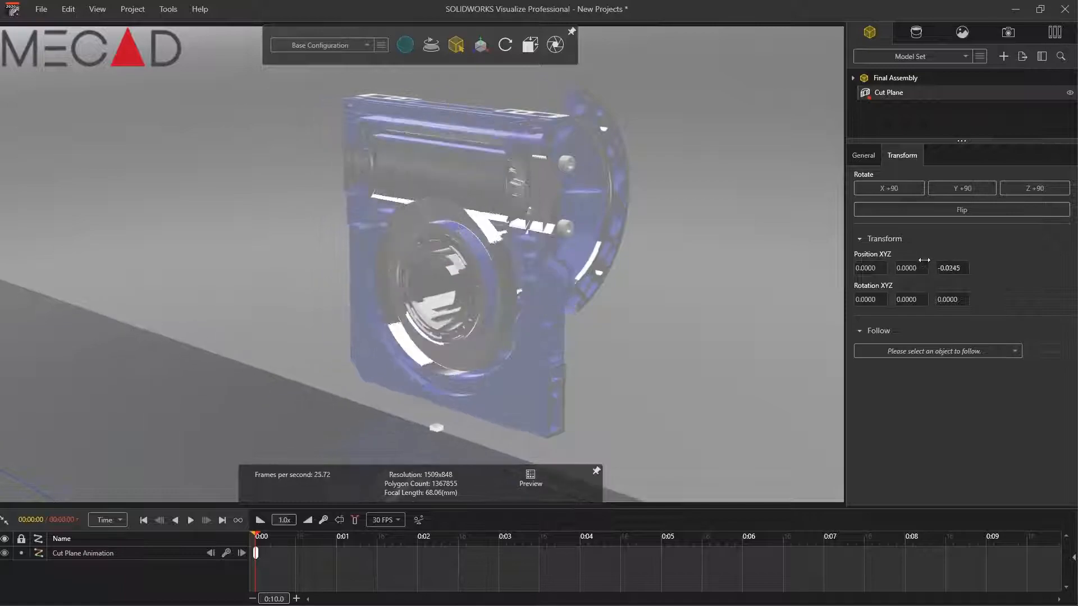
# - Keyframe the cut plane's Position Z at 8 seconds so it sweeps through the reducer, then rewind to start
pyautogui.moveTo(951, 268); pyautogui.dragTo(1024, 253)
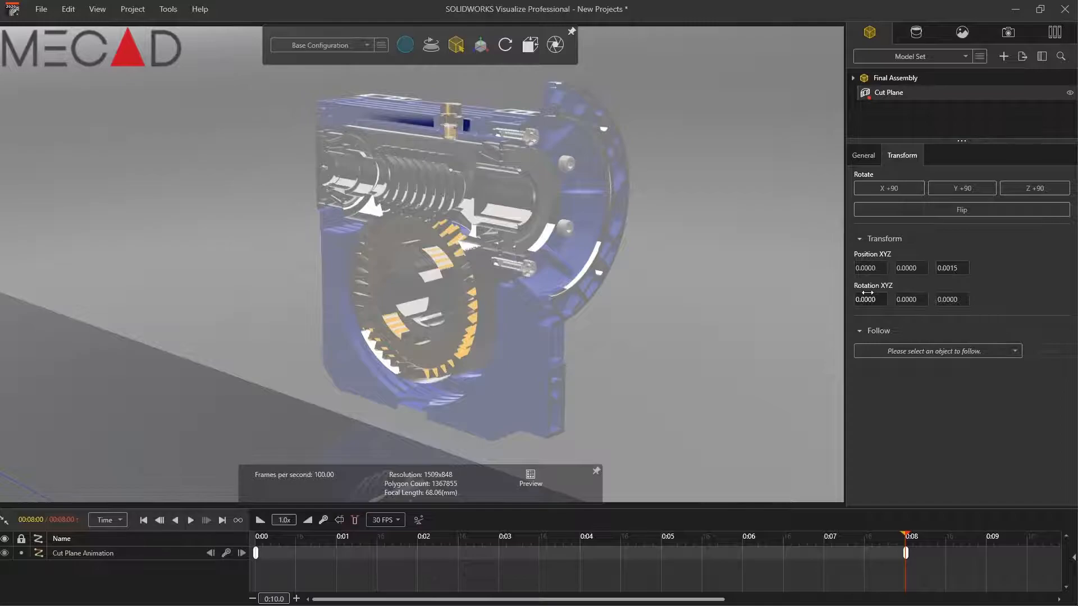
pyautogui.click(144, 520)
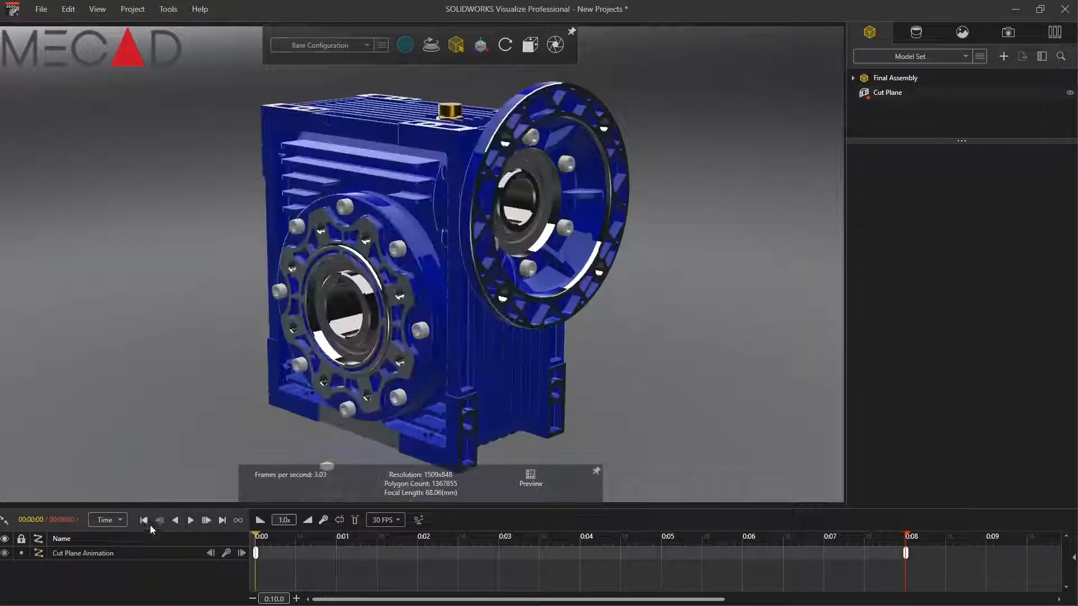
# - Play back the cutting-plane animation and bring up the Default Camera's options
pyautogui.click(190, 521)
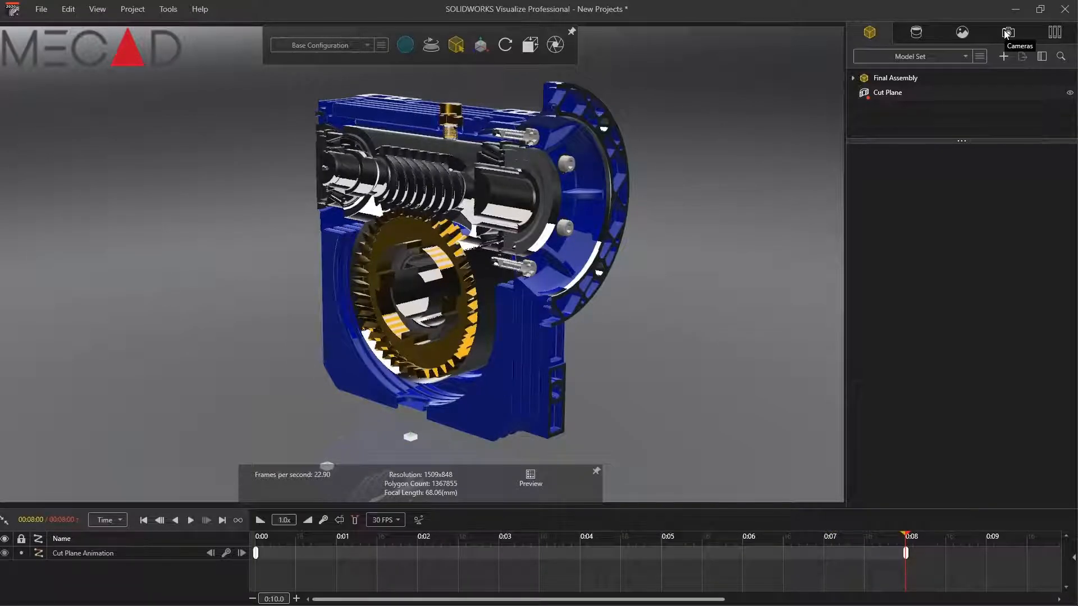
pyautogui.rightClick(887, 99)
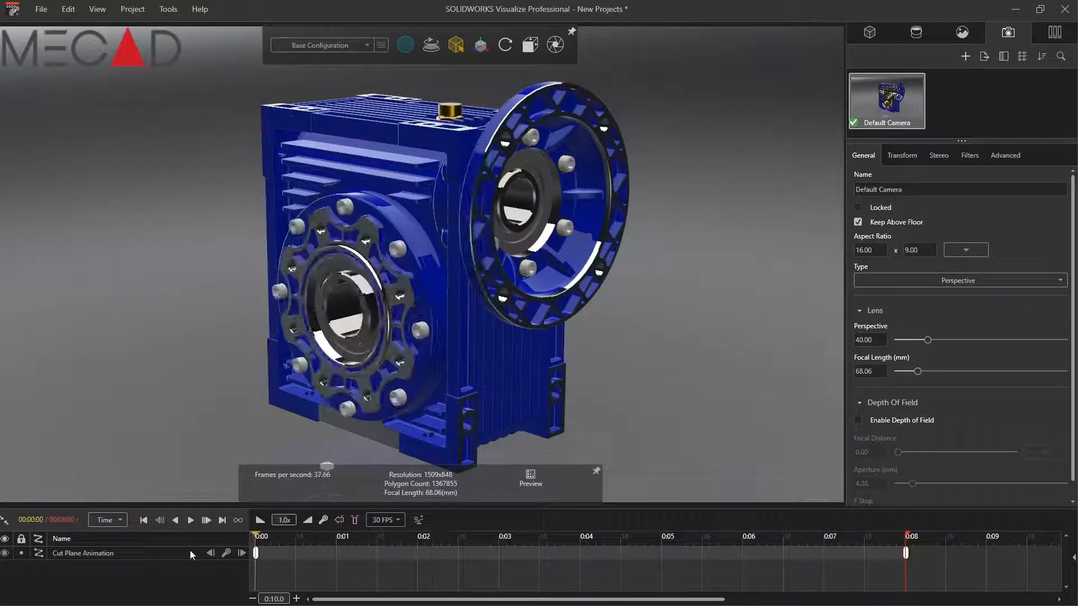
# - Create a Default Camera Animation spanning 0 to 8 seconds and play both animations together
pyautogui.rightClick(885, 101)
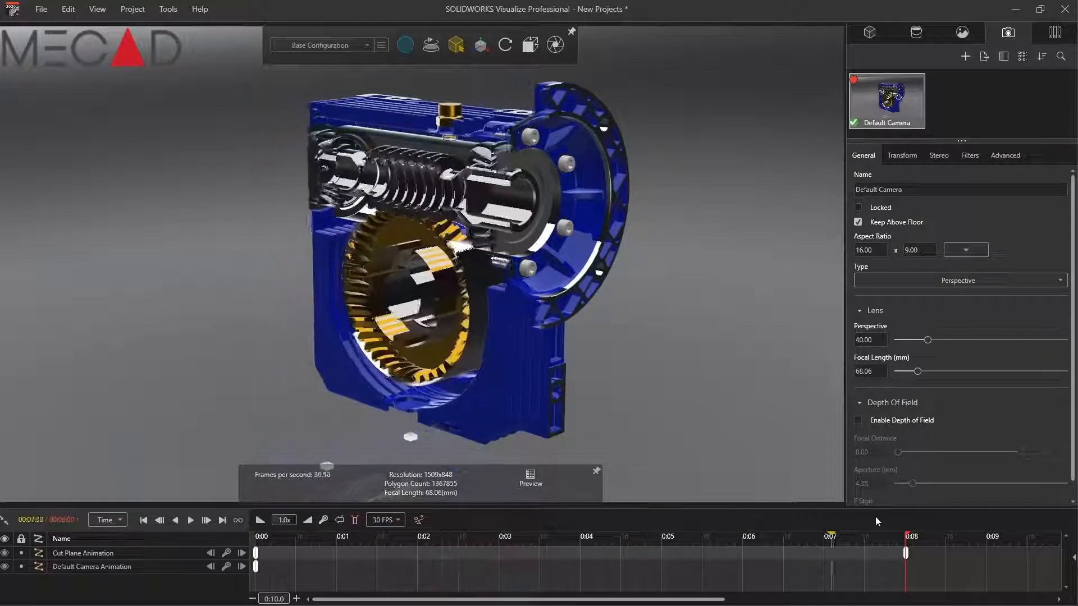
pyautogui.click(528, 44)
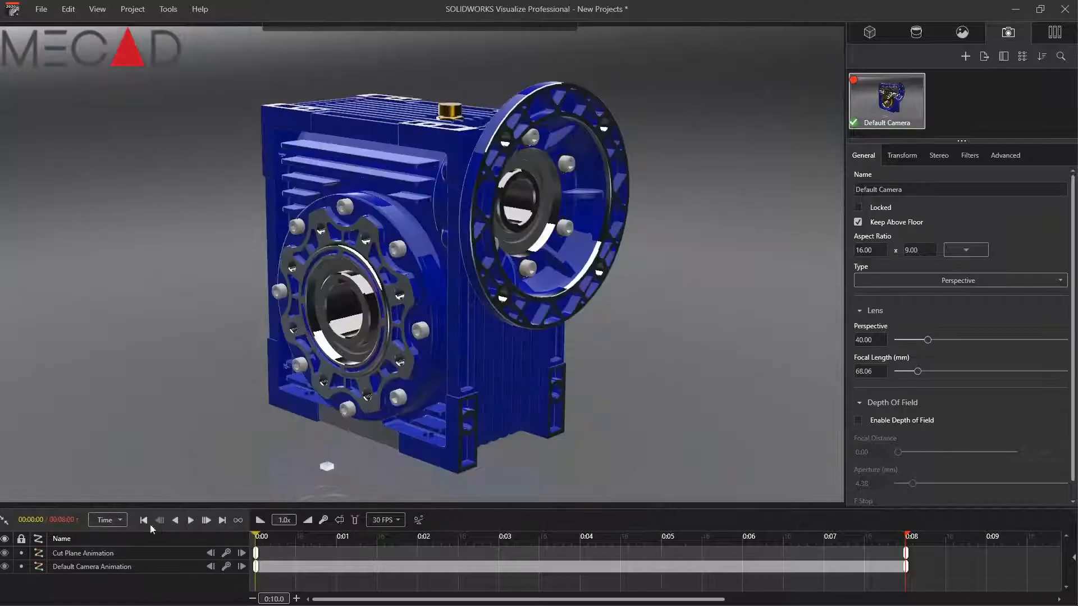
pyautogui.click(189, 520)
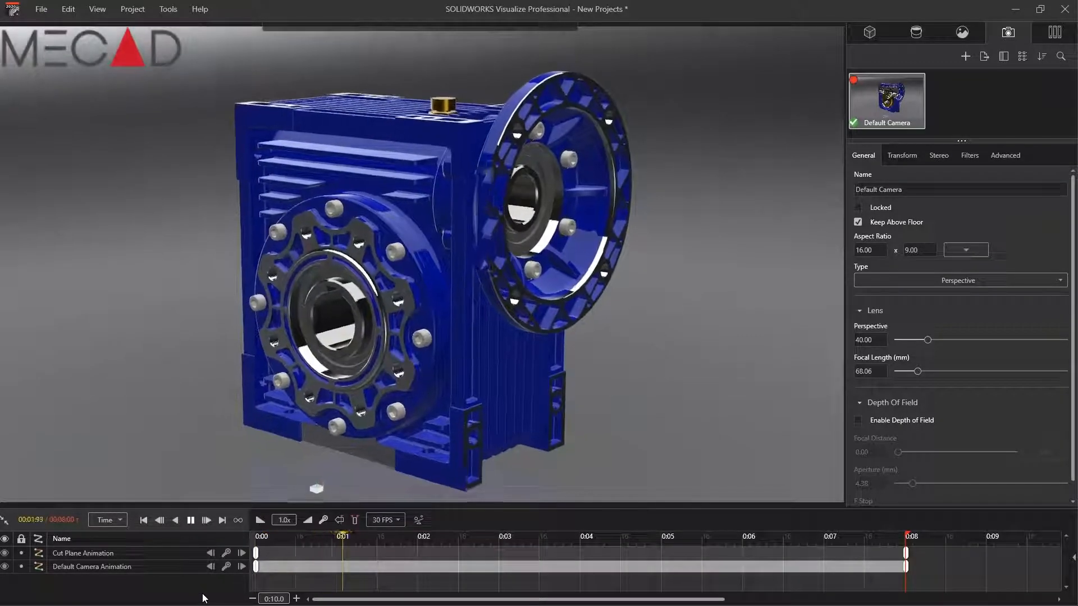